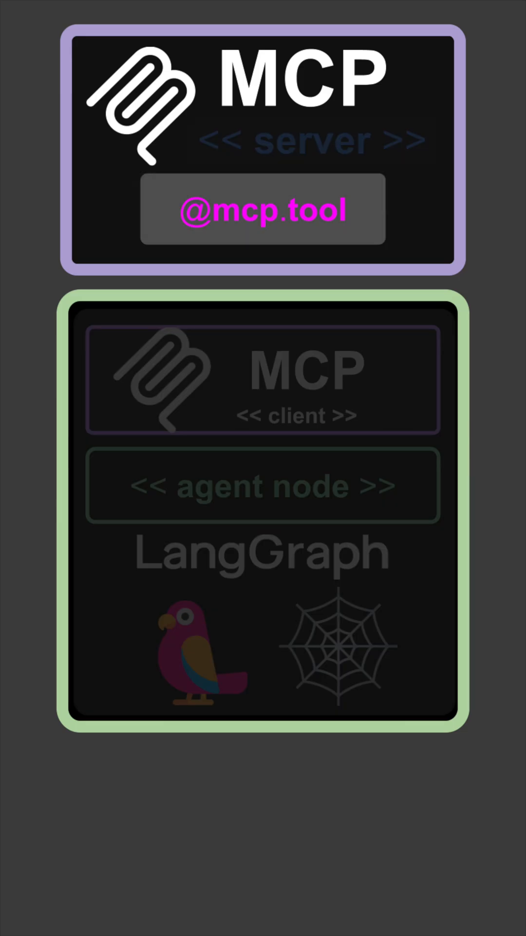
pyautogui.click(263, 379)
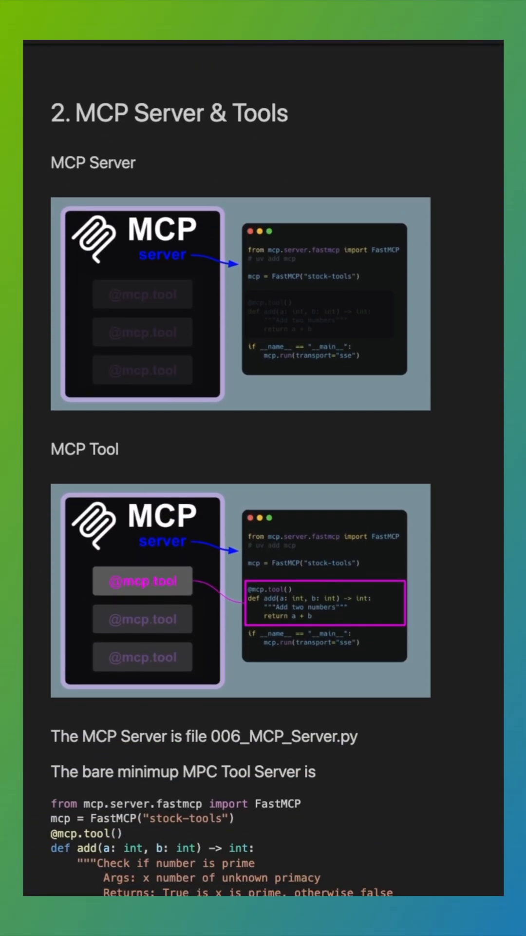
# Scroll past the LLM, MCP Client, Agent and App sections to the Test sections
pyautogui.scroll(-3)
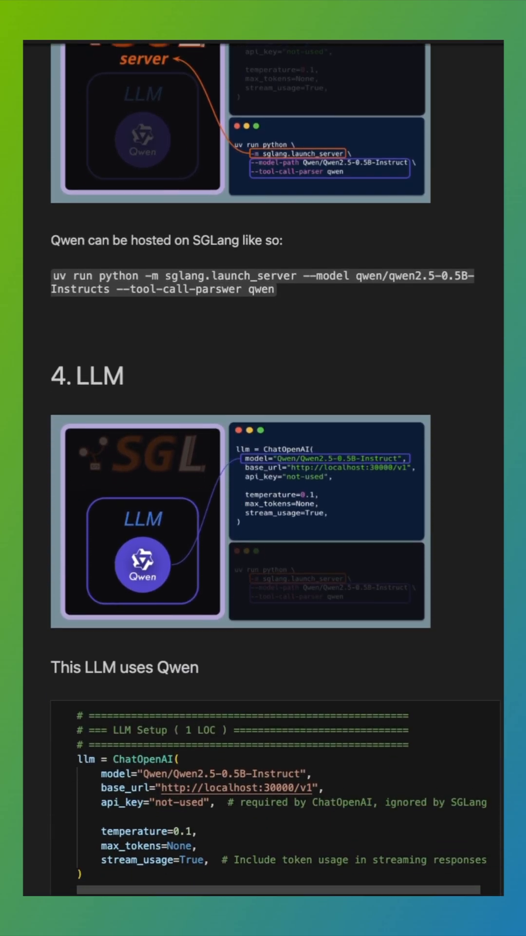
pyautogui.scroll(-3)
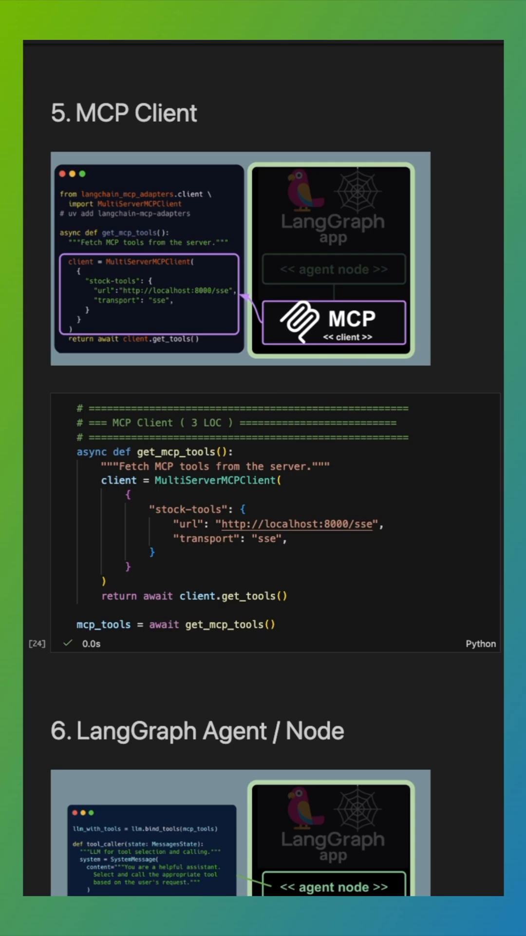
pyautogui.scroll(-3)
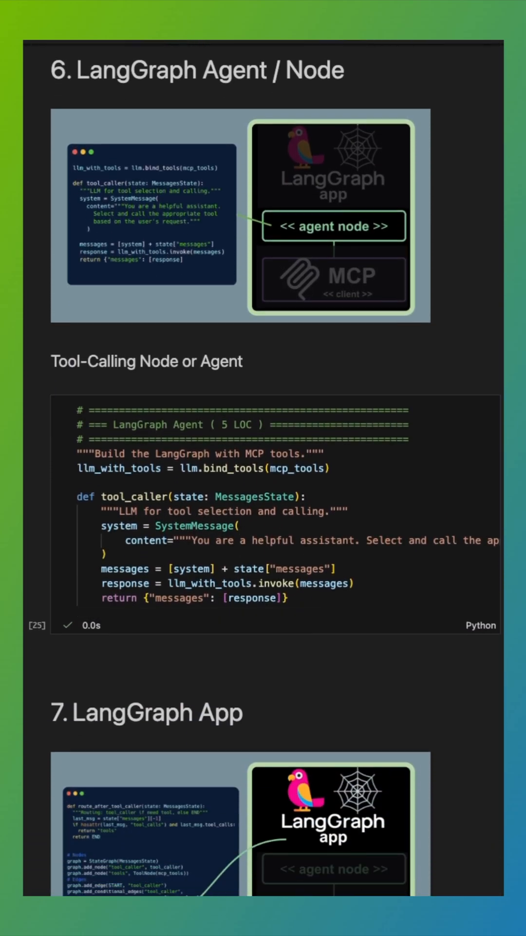
pyautogui.scroll(-3)
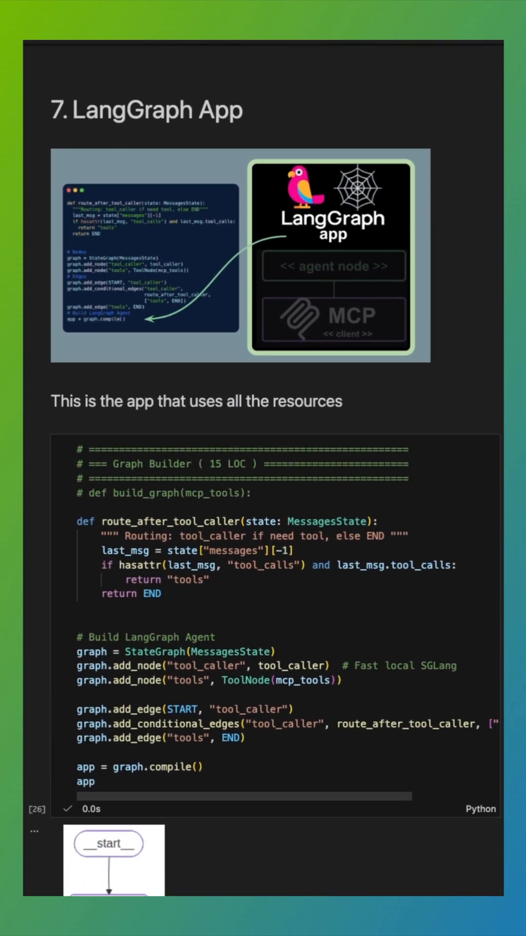
pyautogui.scroll(-3)
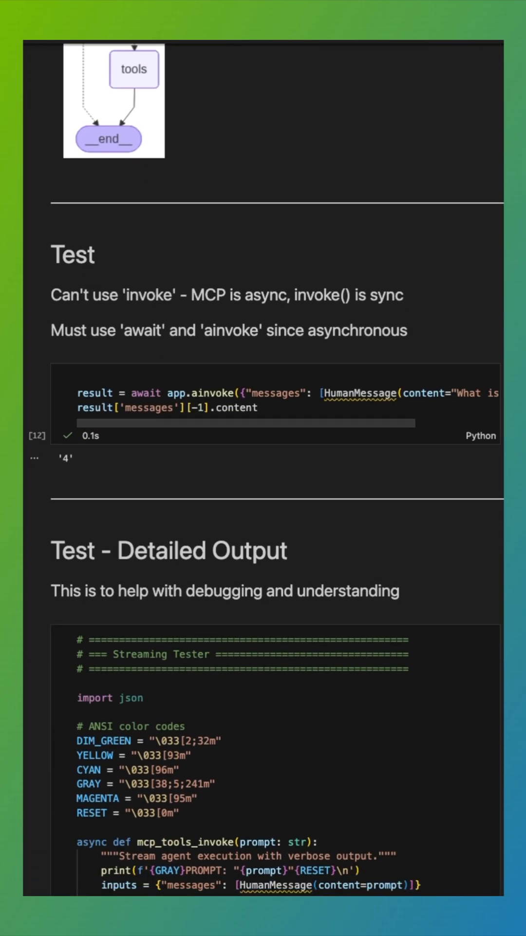
pyautogui.scroll(-3)
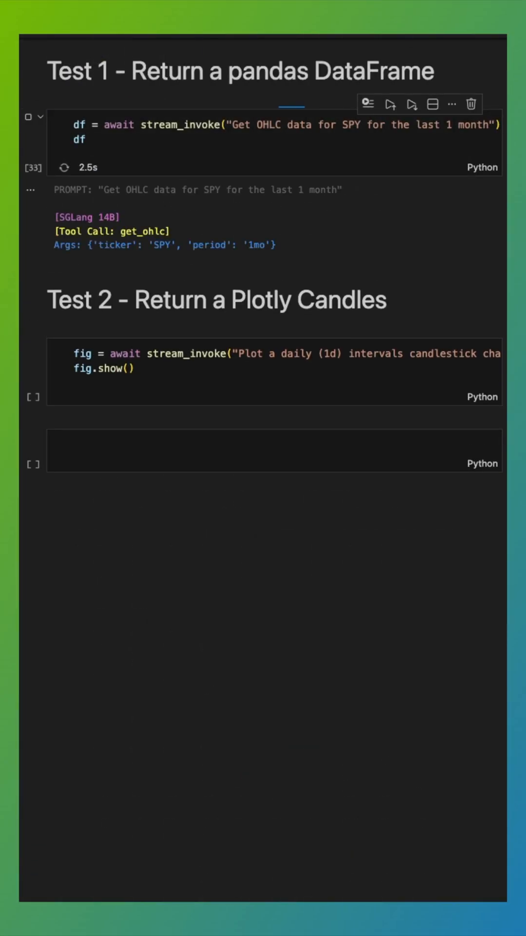
# Scroll to view Test 1's 22-row SPY OHLC DataFrame from 2025-11-10 to 2025-12-10
pyautogui.scroll(-3)
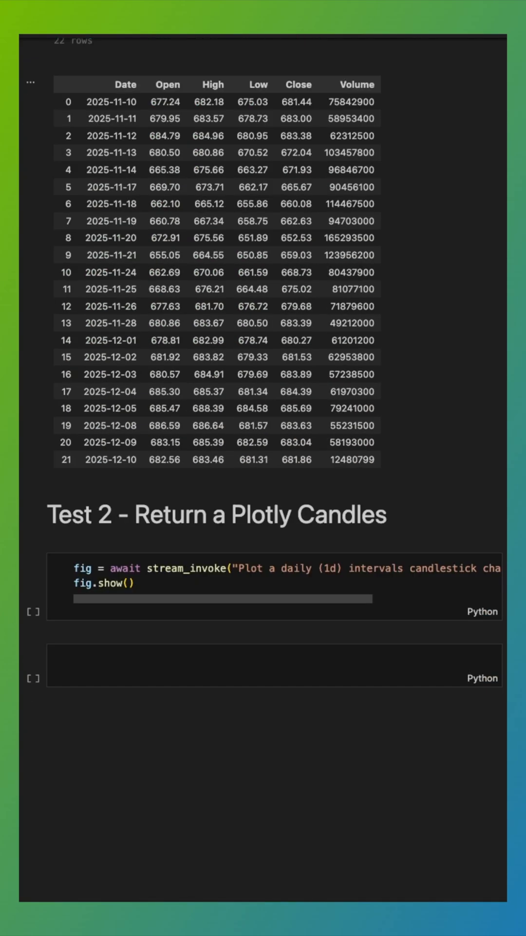